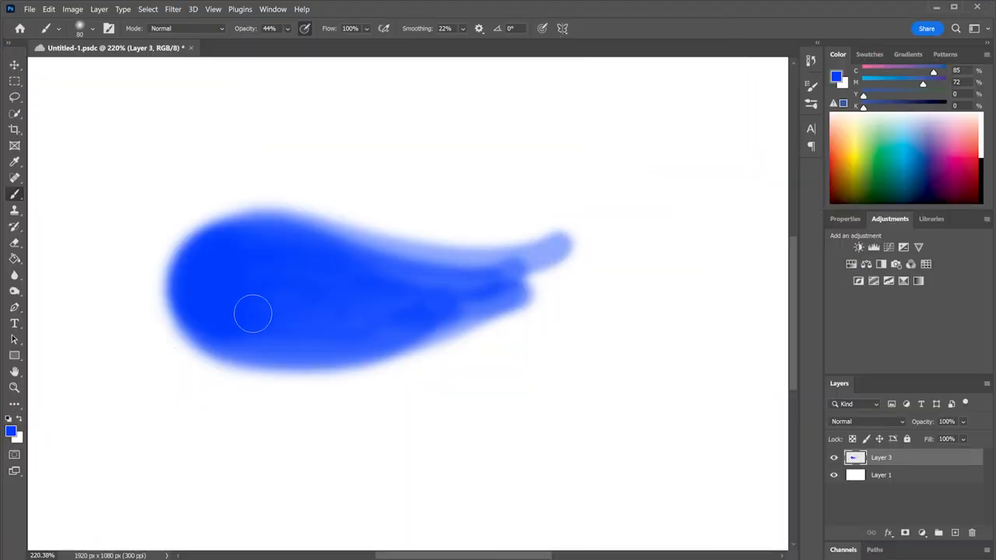
Step: Lengthen the soft blue brush stroke so its tail sweeps toward the upper right
{"action": "left_click_drag", "start_coordinate": [252, 313], "coordinate": [414, 307]}
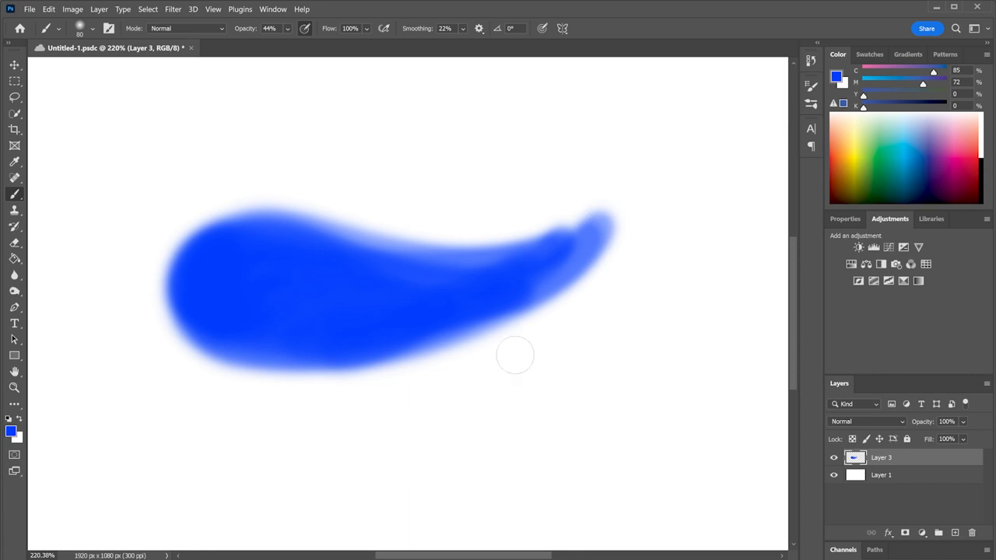
{"action": "mouse_move", "coordinate": [845, 481]}
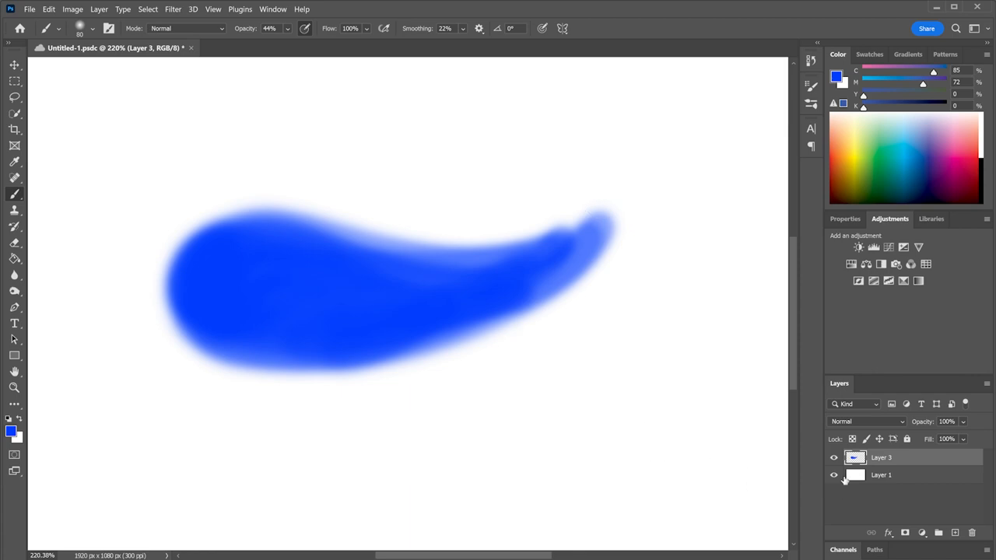